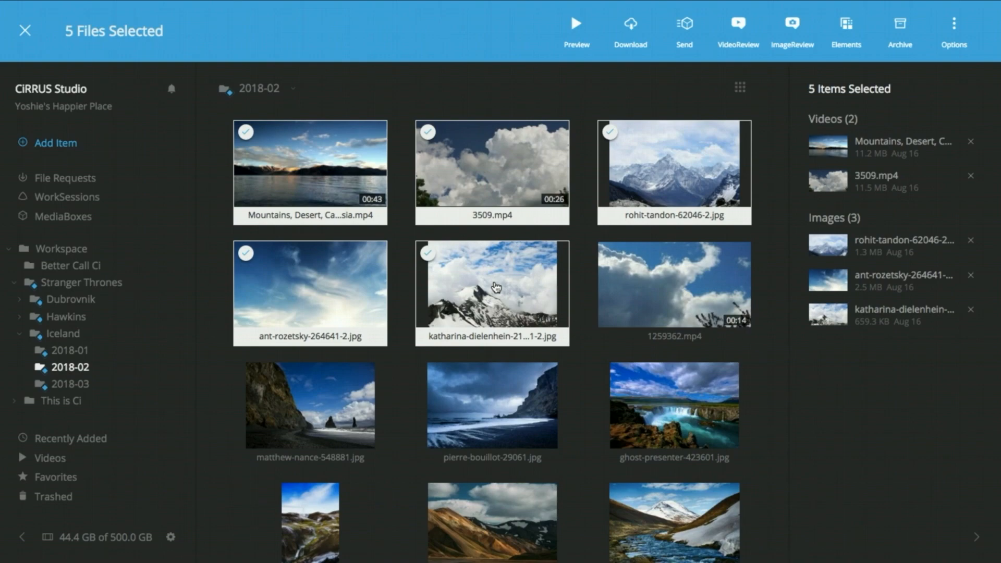
{"action": "mouse_move", "coordinate": [687, 25]}
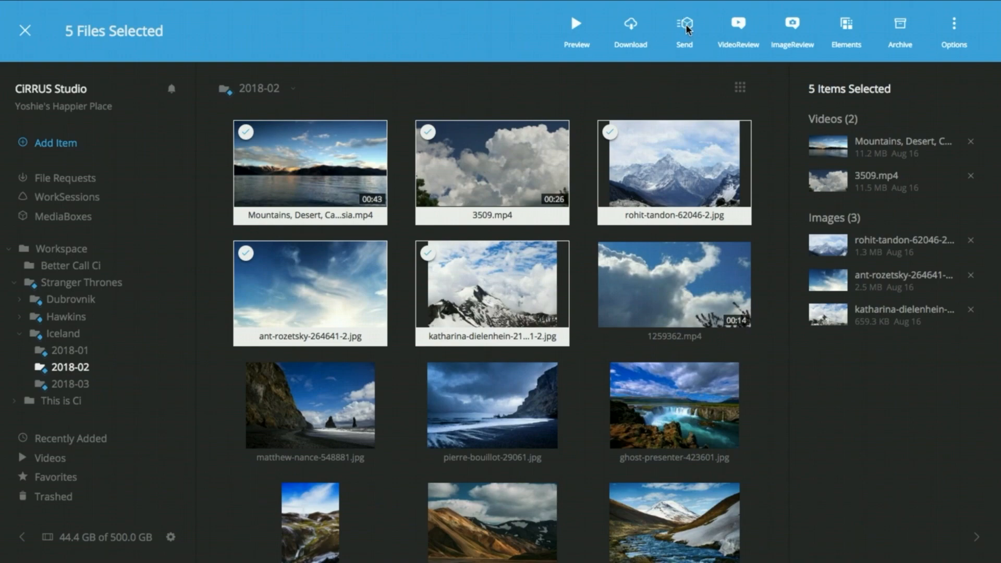
- Begin a Secure MediaBox for the five selected files, keeping the Sep 16, 2018 expiry
{"action": "left_click", "coordinate": [684, 24]}
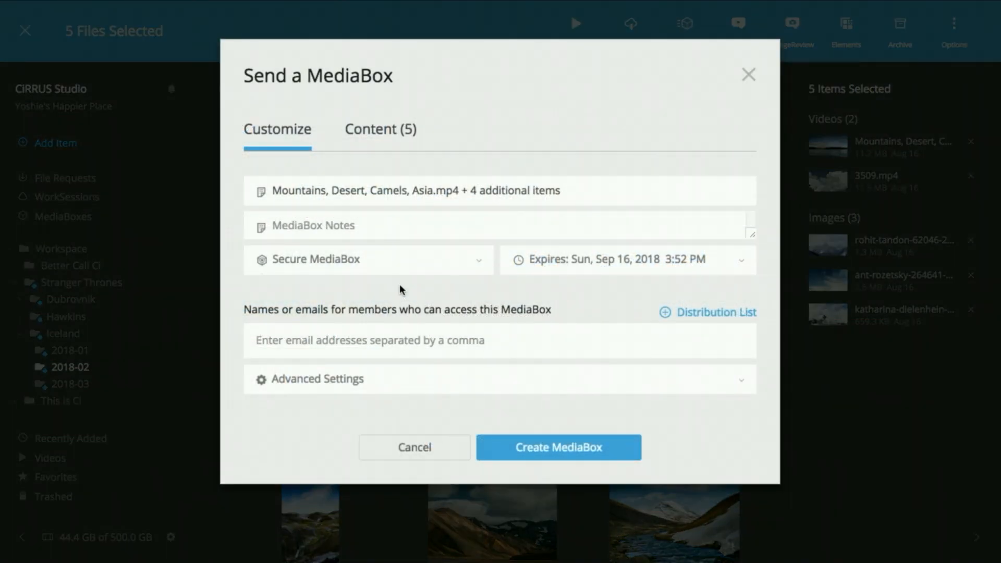
{"action": "left_click", "coordinate": [369, 259]}
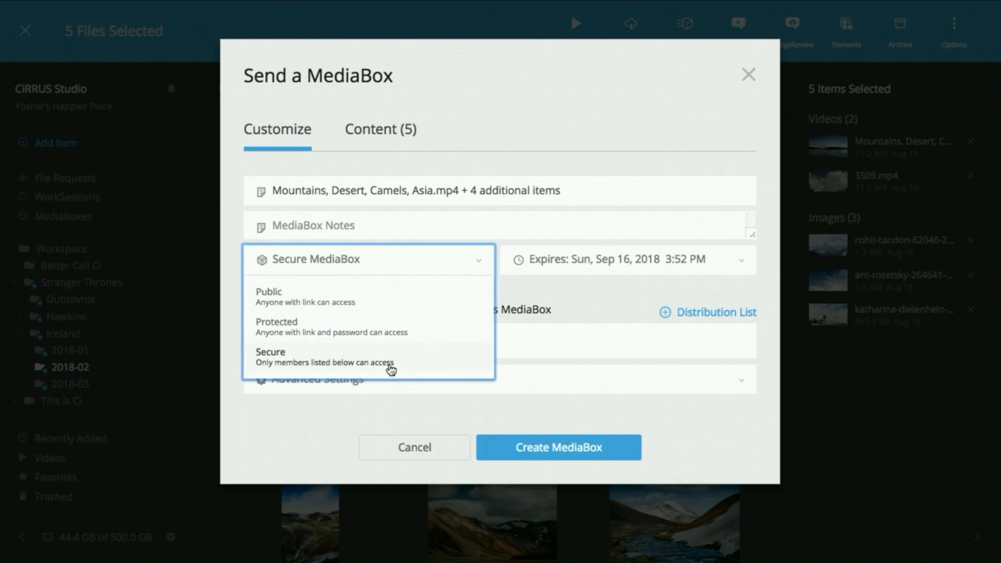
{"action": "left_click", "coordinate": [629, 259]}
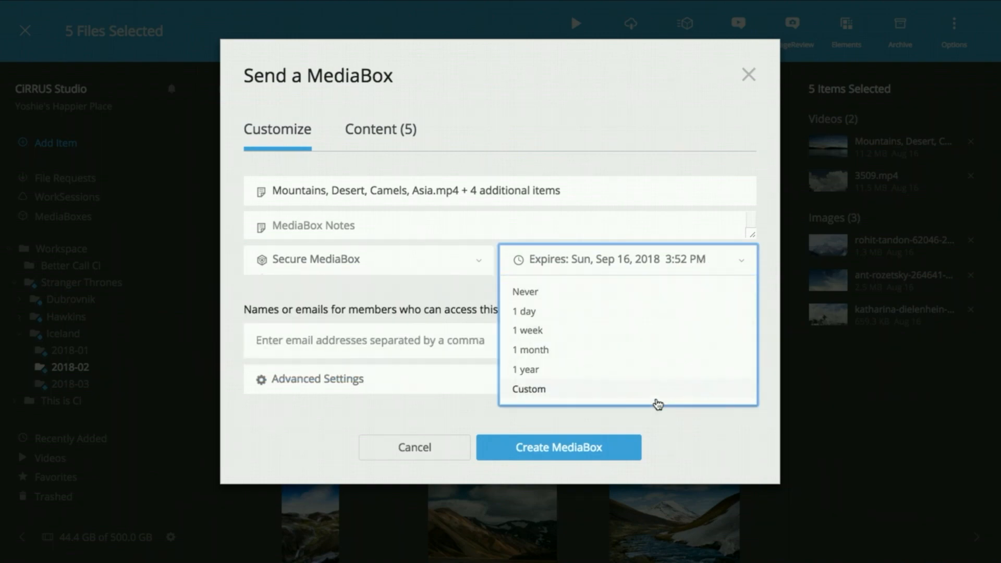
{"action": "left_click", "coordinate": [741, 261]}
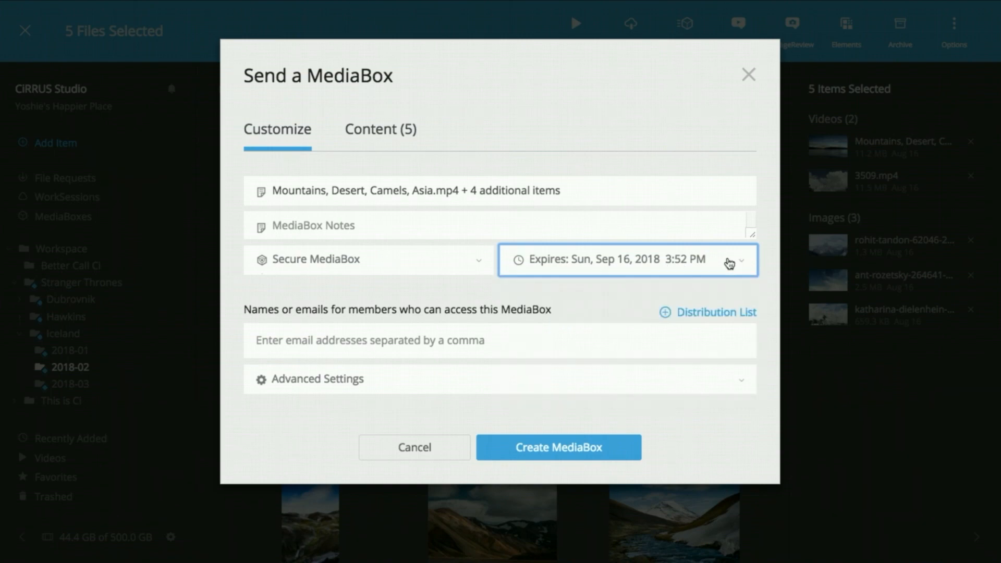
{"action": "left_click", "coordinate": [317, 379]}
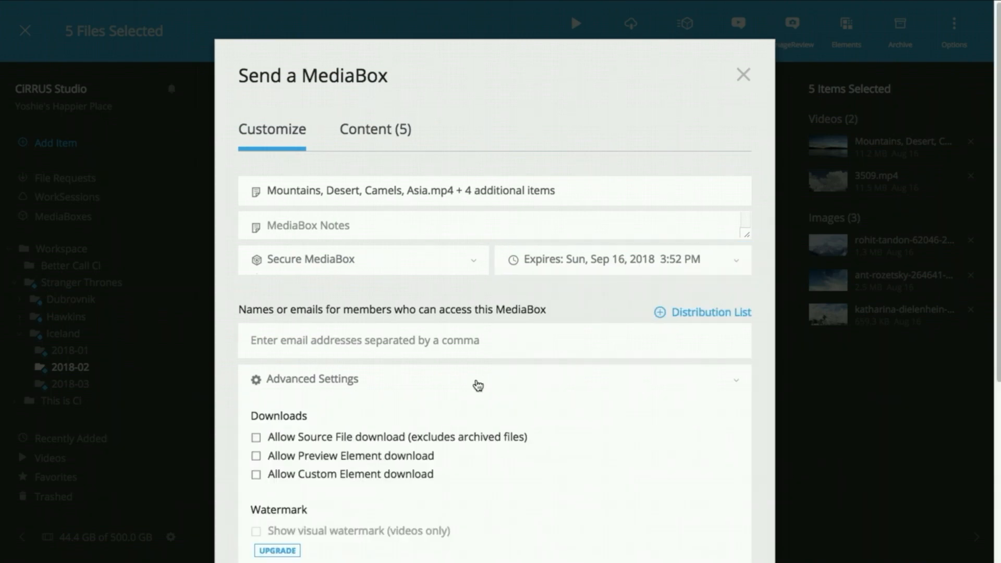
{"action": "mouse_move", "coordinate": [477, 392]}
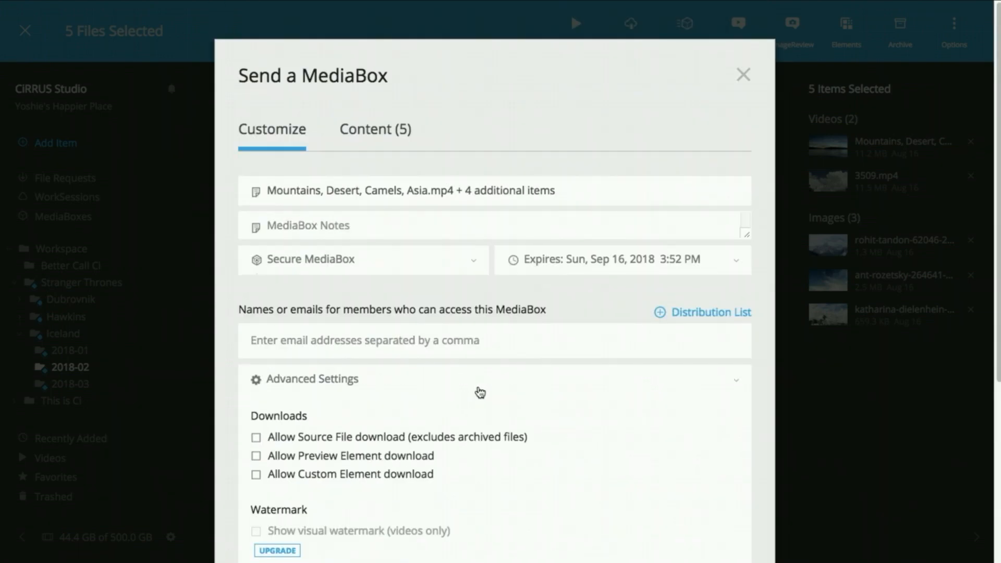
{"action": "left_click", "coordinate": [313, 379]}
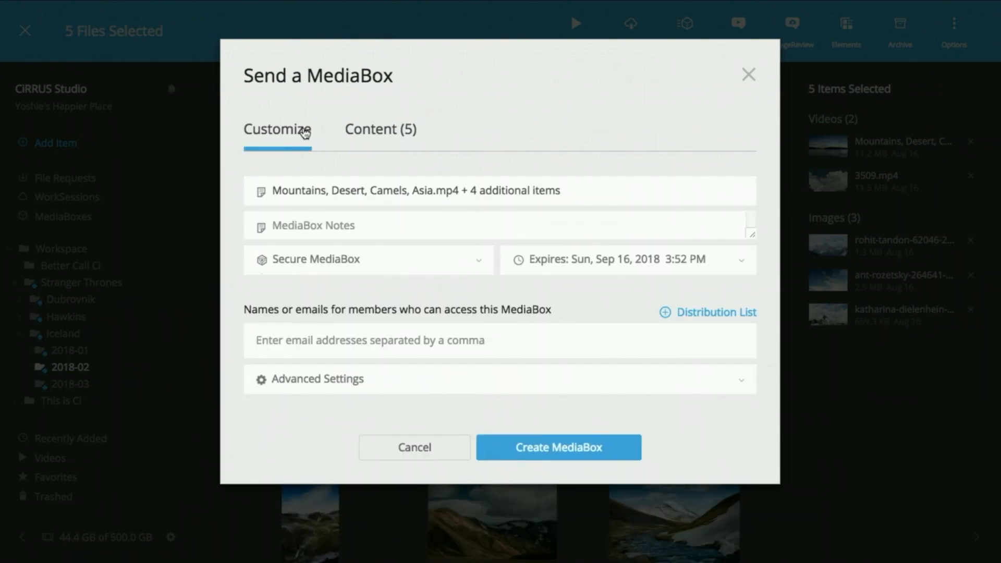
{"action": "mouse_move", "coordinate": [394, 224]}
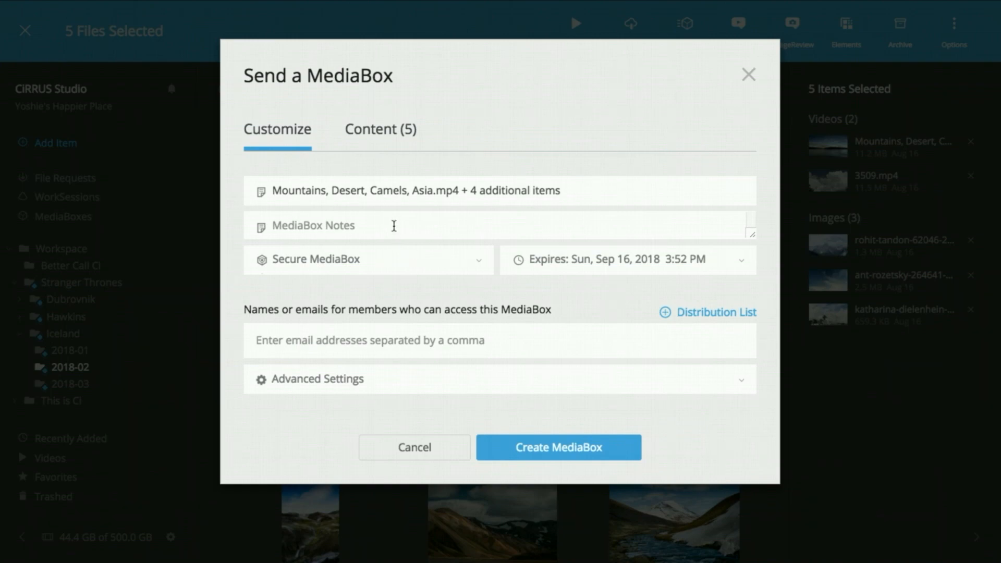
- Add the note 'for review!' and create the MediaBox, returning to the Workspace
{"action": "left_click", "coordinate": [392, 225]}
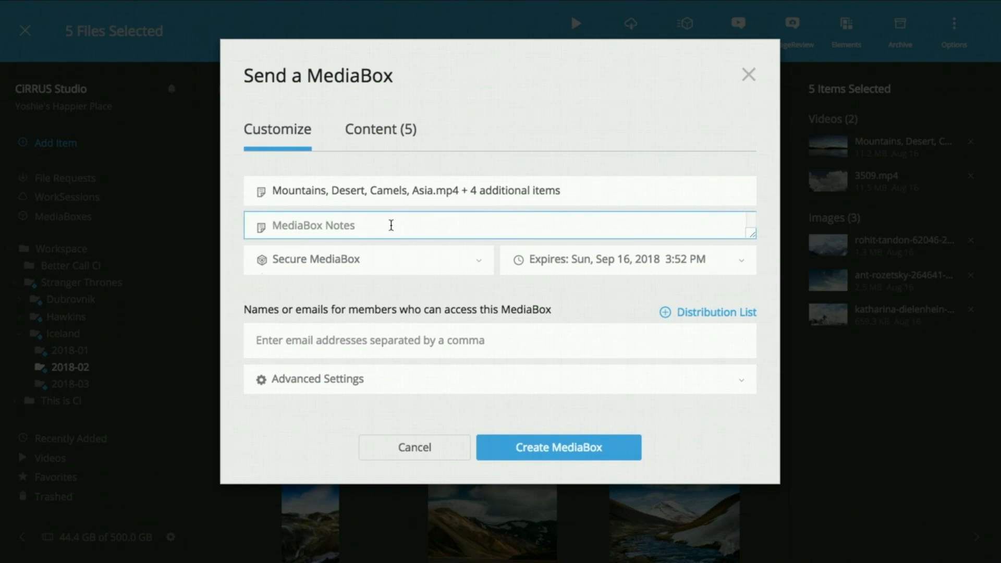
{"action": "type", "text": "for review"}
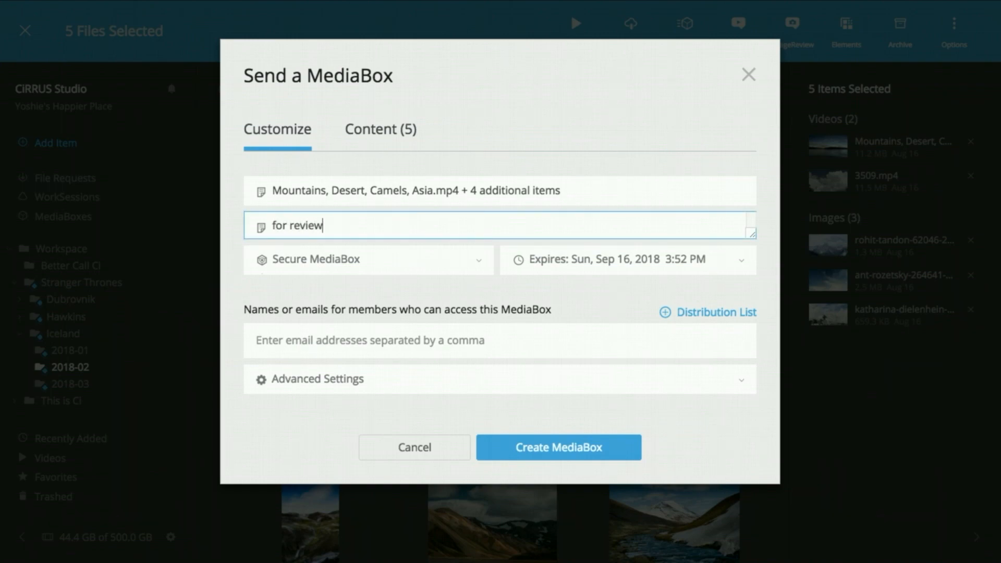
{"action": "type", "text": "!"}
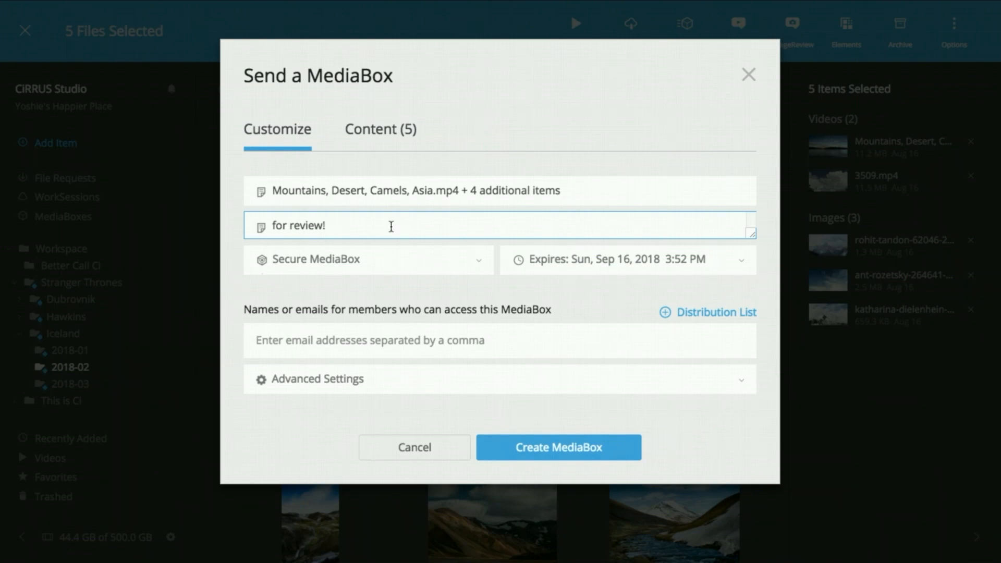
{"action": "left_click", "coordinate": [747, 73]}
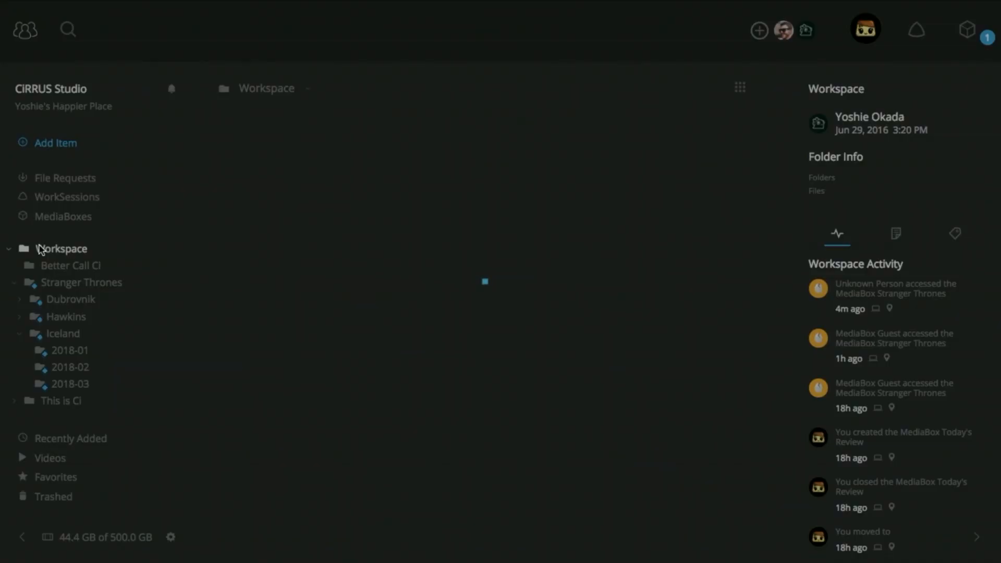
- Start a MediaBox for the Stranger Thrones folder and confirm adding the folder
{"action": "left_click", "coordinate": [60, 248]}
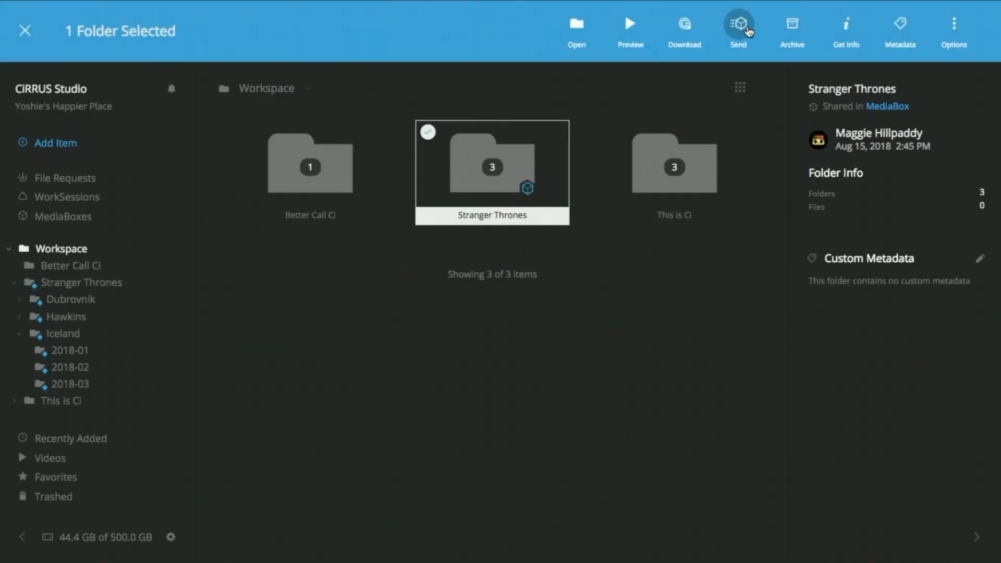
{"action": "left_click", "coordinate": [738, 23]}
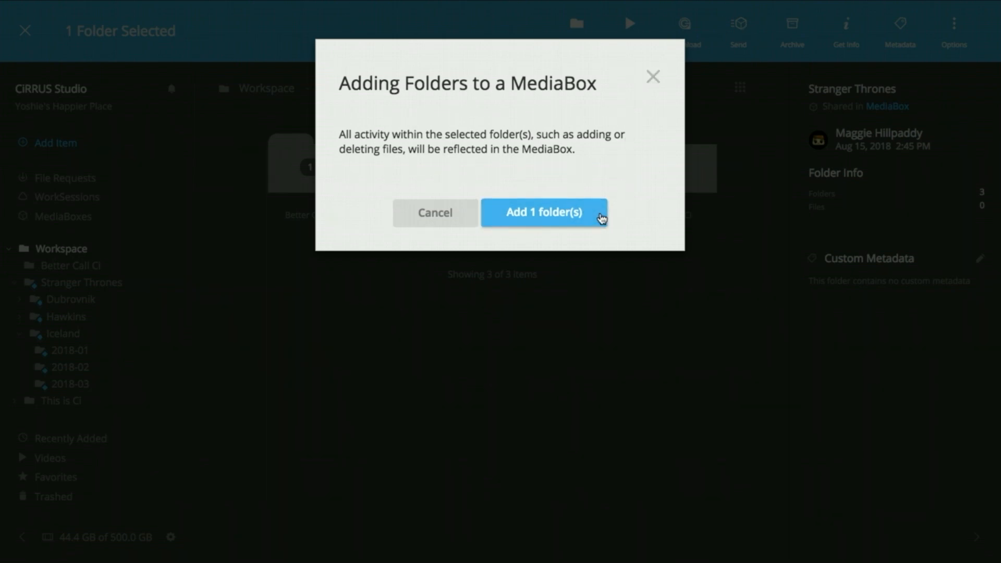
{"action": "left_click", "coordinate": [544, 213]}
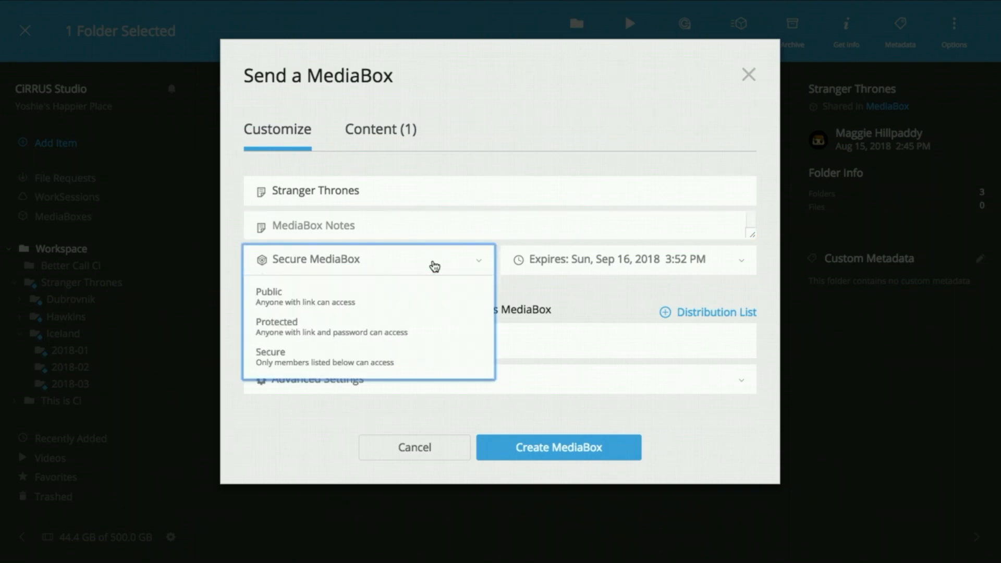
- Review the MediaBox's Content, return to Customize and view the recipient's MediaBox page
{"action": "left_click", "coordinate": [380, 130]}
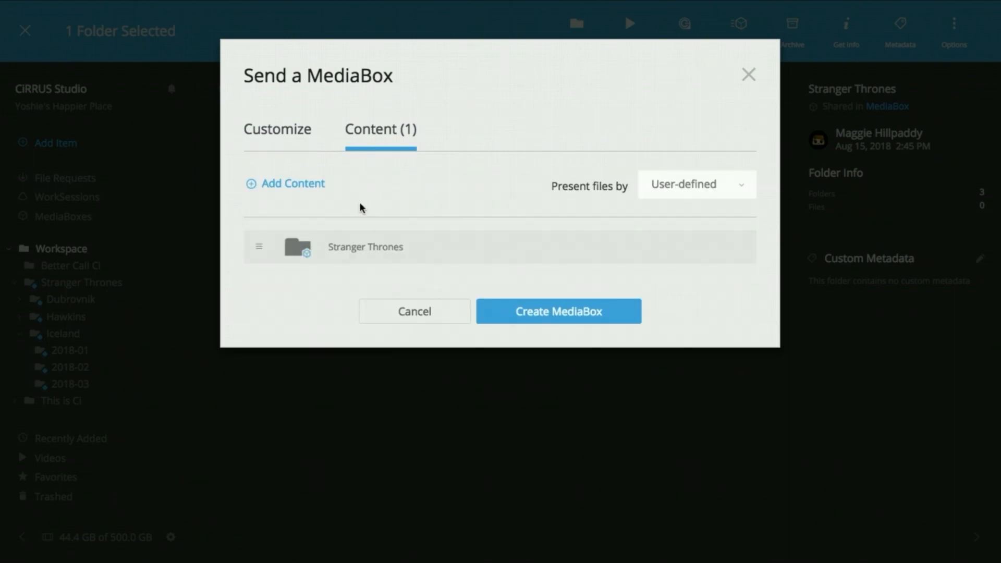
{"action": "left_click", "coordinate": [277, 129]}
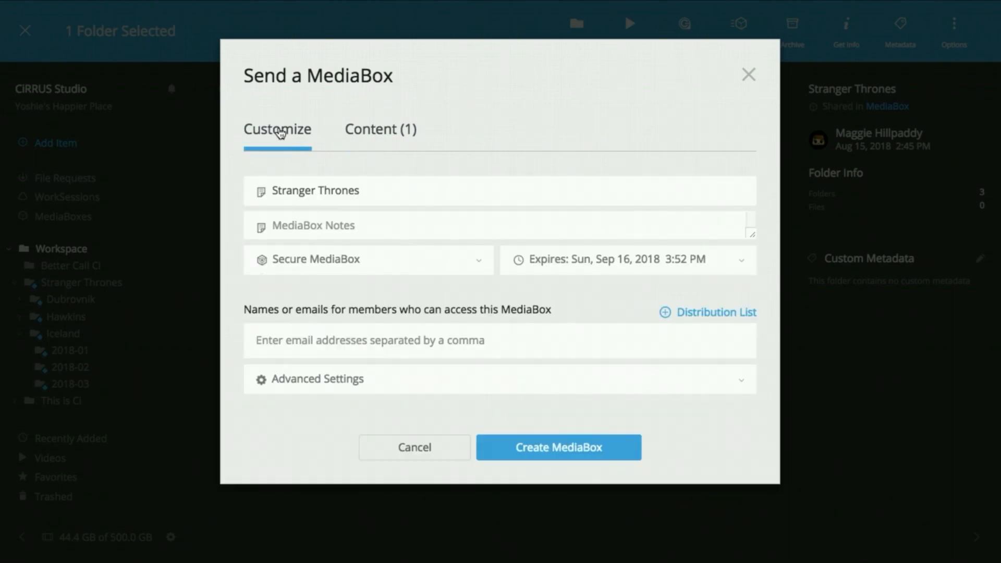
{"action": "left_click", "coordinate": [558, 448]}
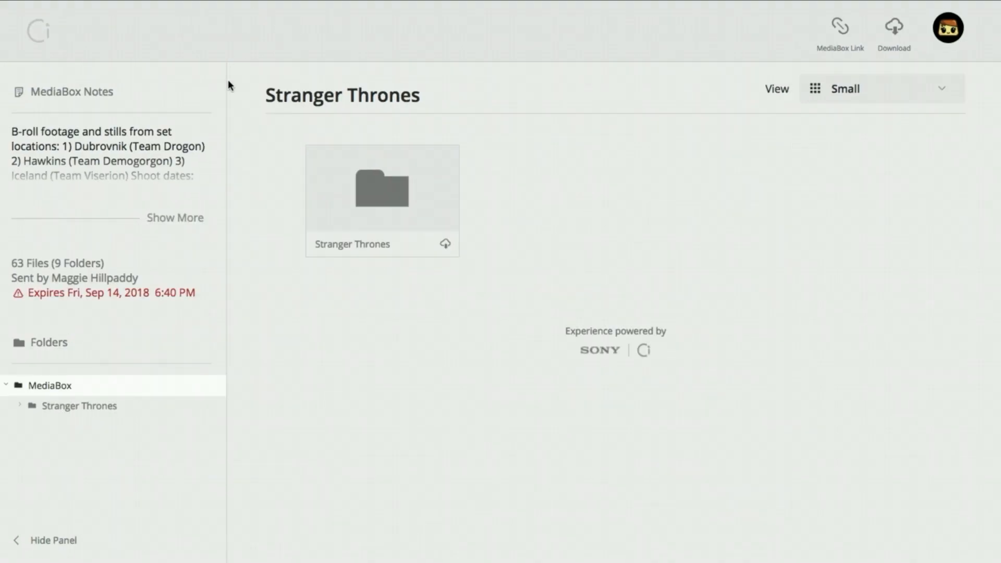
- Browse into the shared Stranger Thrones folder and check Dubrovnik's Download w/ Aspera option
{"action": "double_click", "coordinate": [381, 196]}
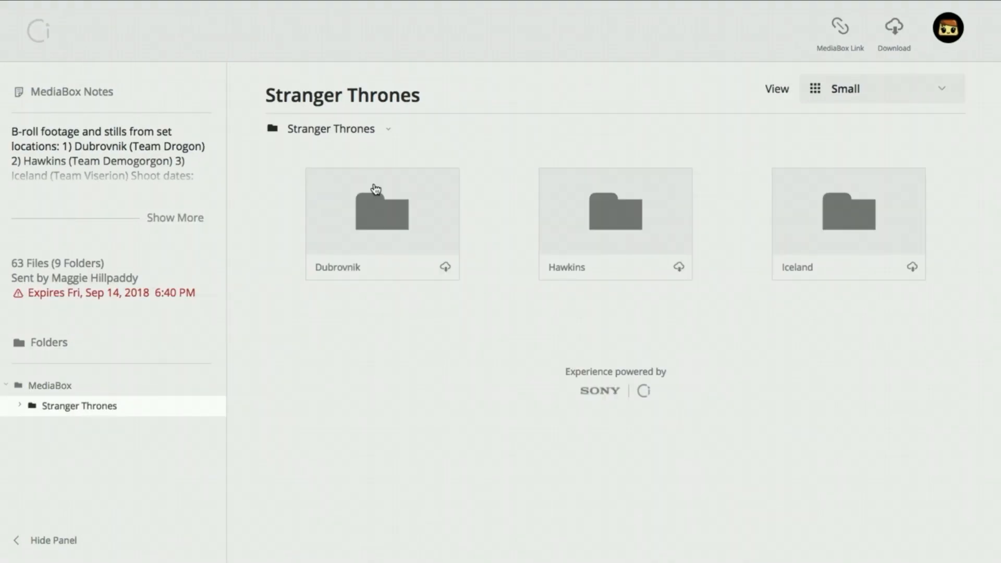
{"action": "left_click", "coordinate": [445, 267]}
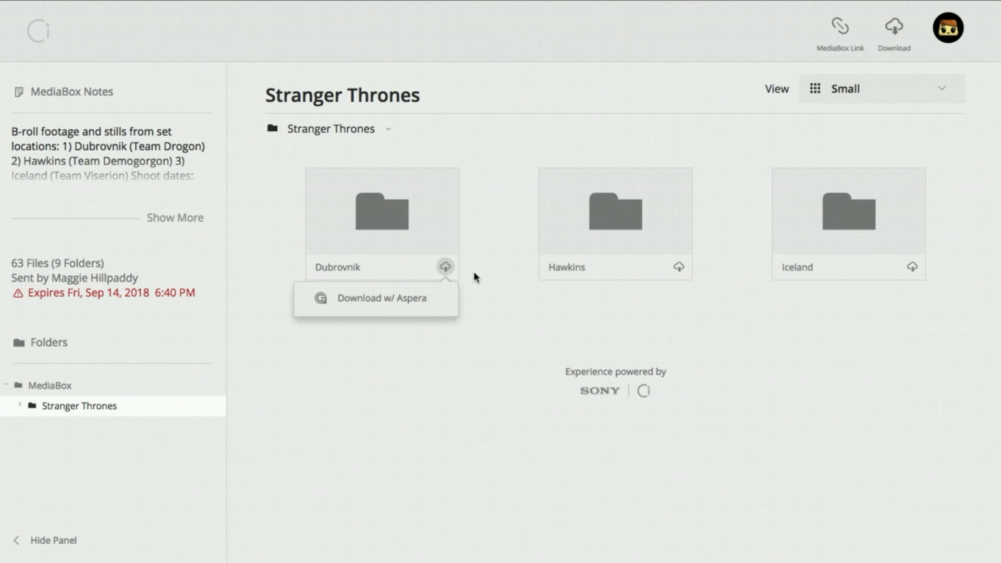
{"action": "left_click", "coordinate": [893, 25]}
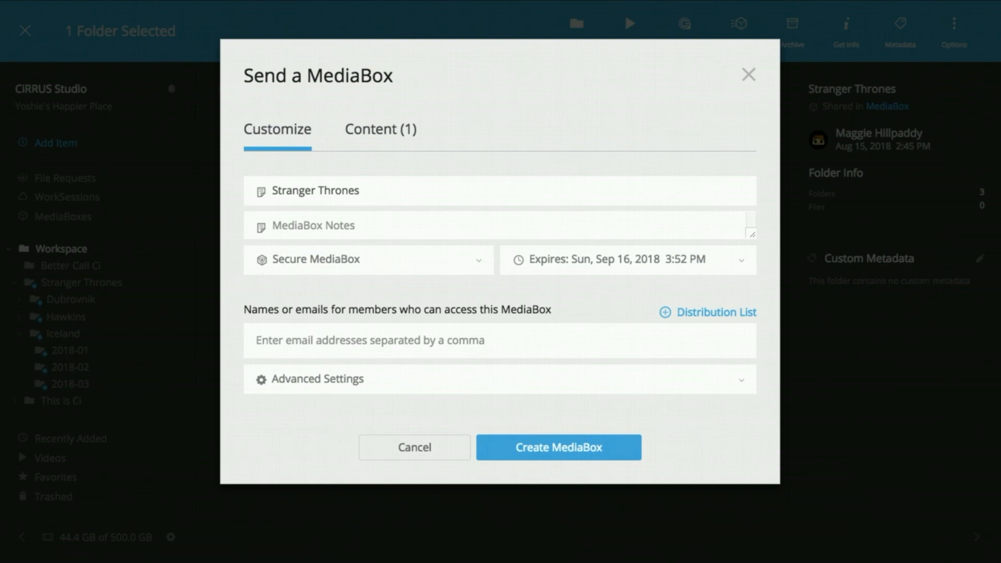
- Close the Stranger Thrones MediaBox form and return to the Workspace folders
{"action": "left_click", "coordinate": [748, 74]}
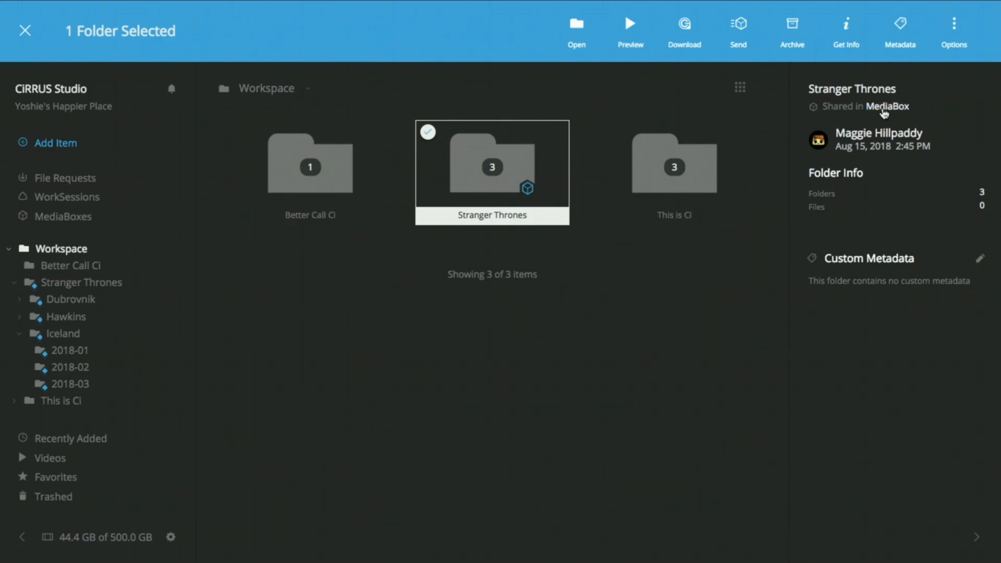
- View the Stranger Thrones MediaBox's edit settings, cancel without changes, and close the sharing list
{"action": "left_click", "coordinate": [887, 106]}
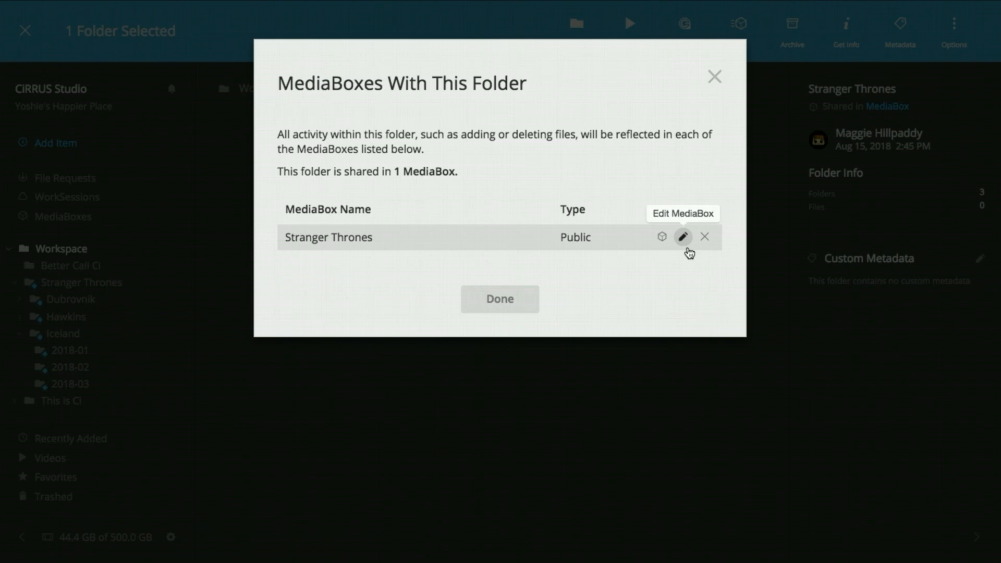
{"action": "mouse_move", "coordinate": [705, 241]}
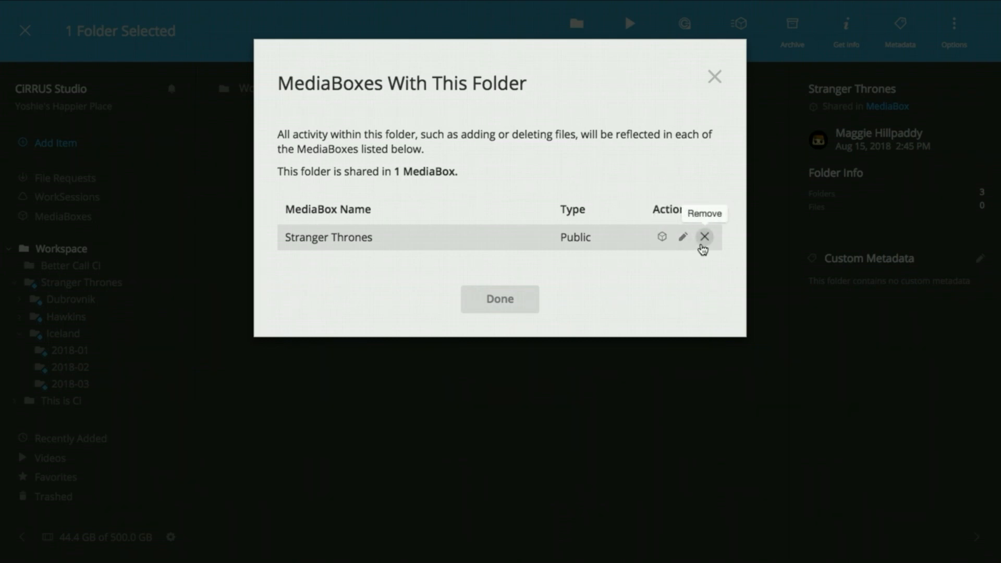
{"action": "left_click", "coordinate": [682, 236]}
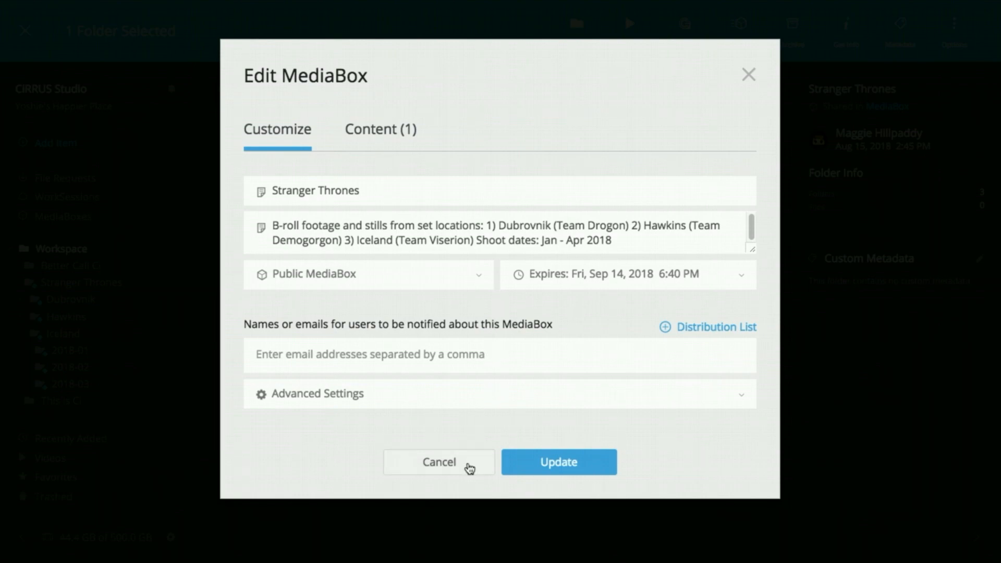
{"action": "left_click", "coordinate": [559, 461]}
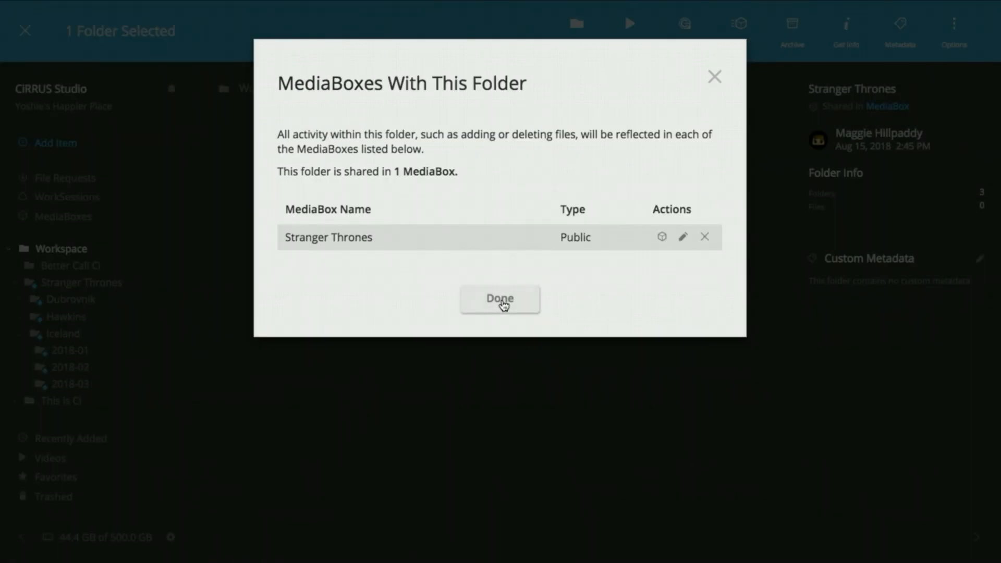
{"action": "left_click", "coordinate": [499, 298]}
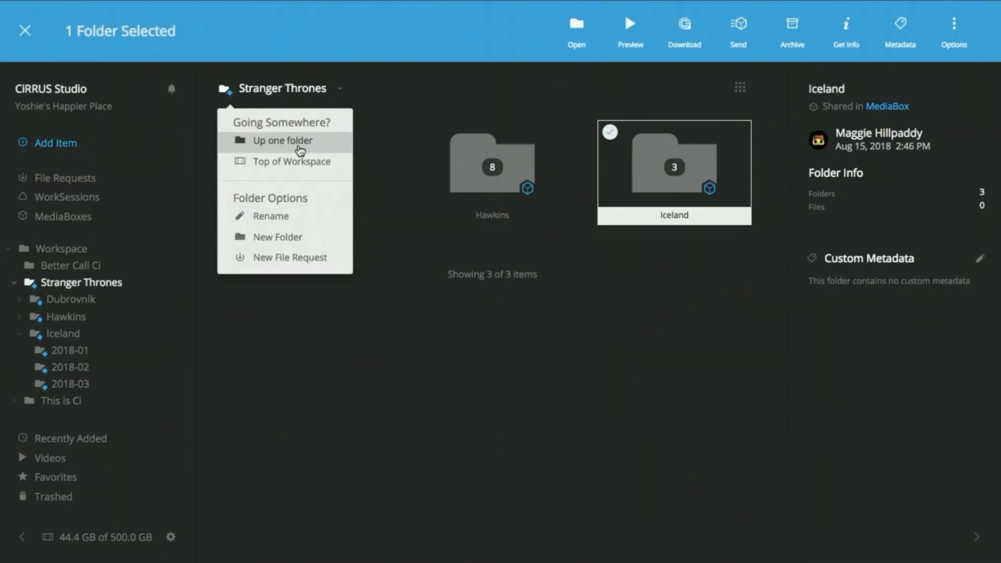
- Start a New File Request targeting the Stranger Thrones folder
{"action": "left_click", "coordinate": [290, 258]}
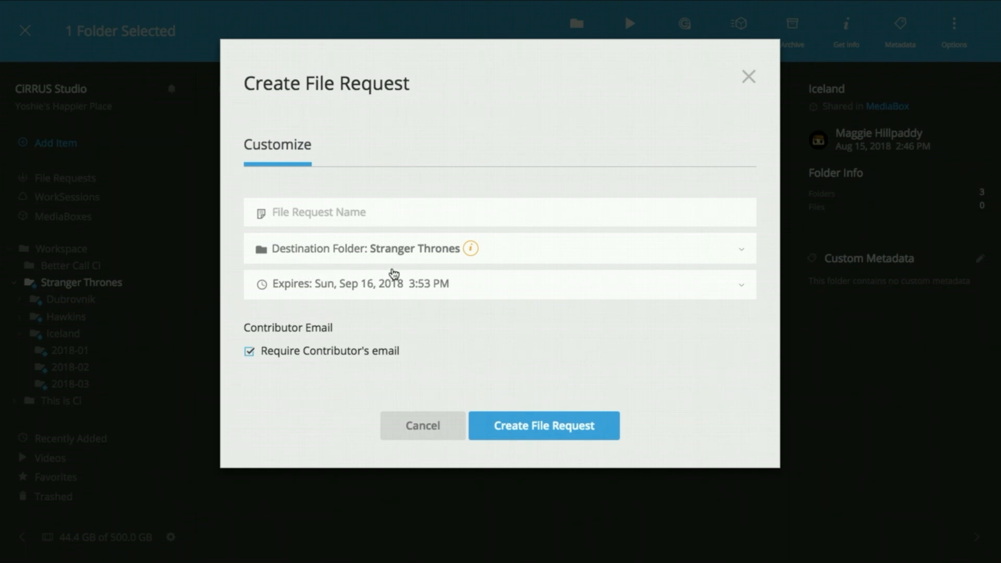
{"action": "mouse_move", "coordinate": [467, 248]}
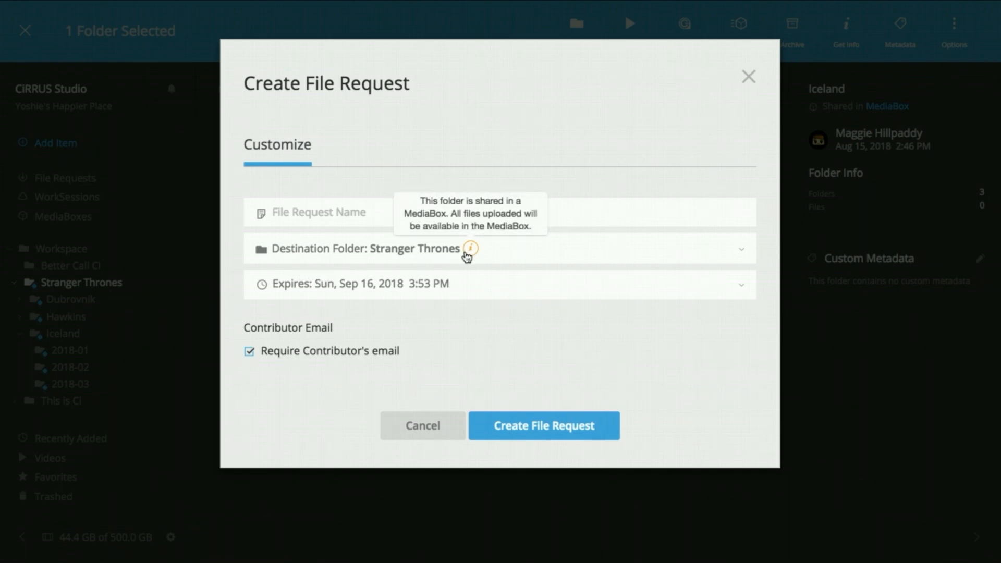